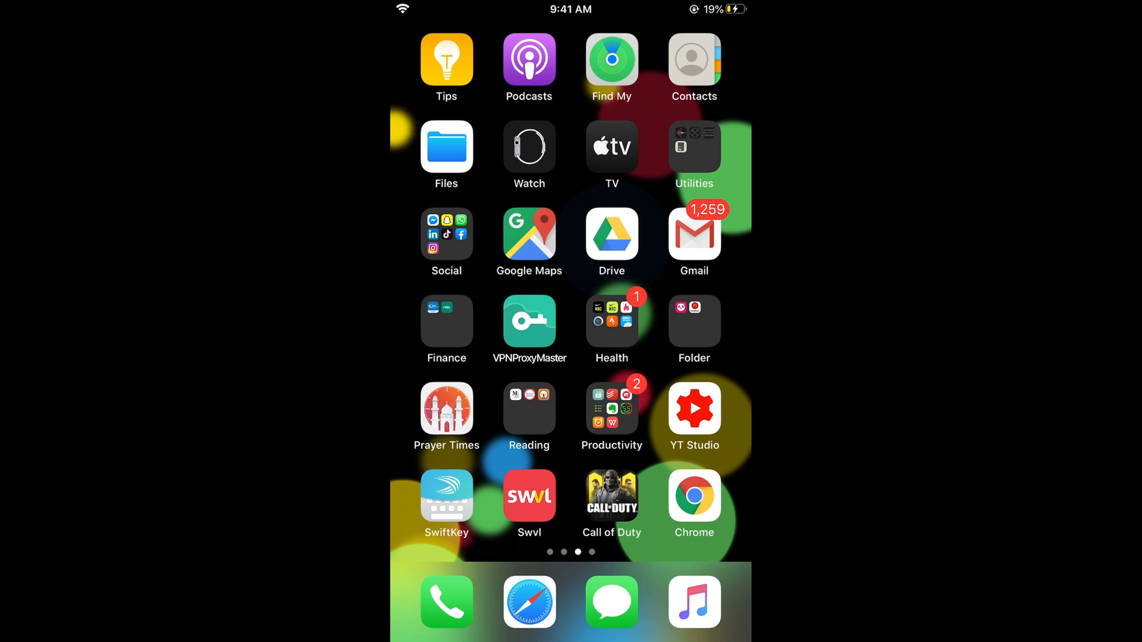
Step: Load netflix.com in Safari and bring up the Who's watching? profile chooser
scroll(left, 3)
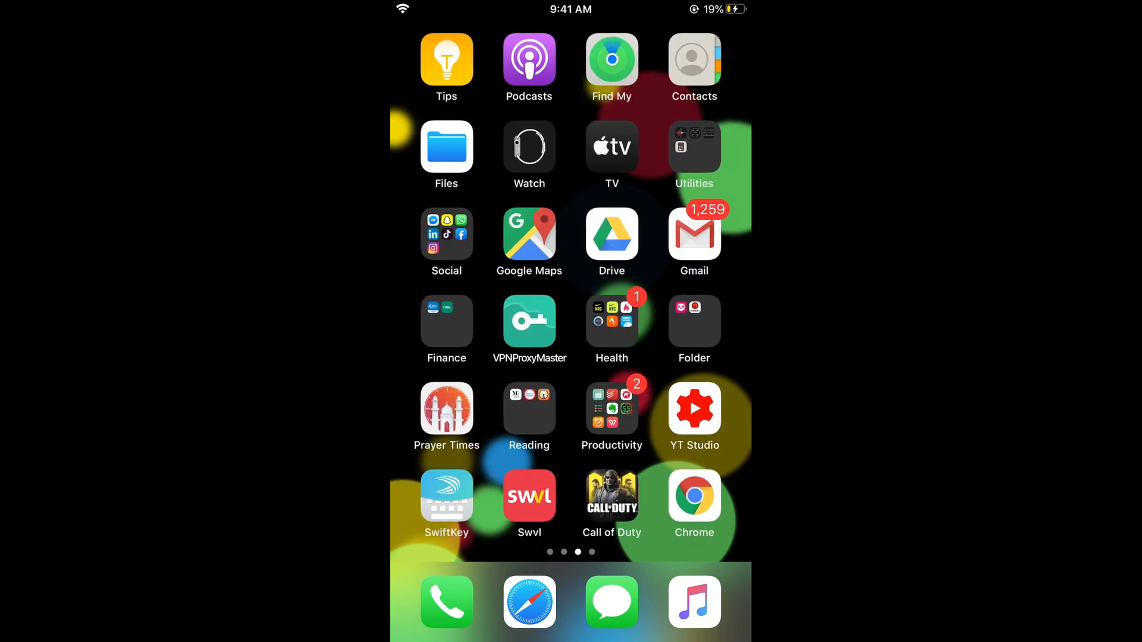
click(694, 499)
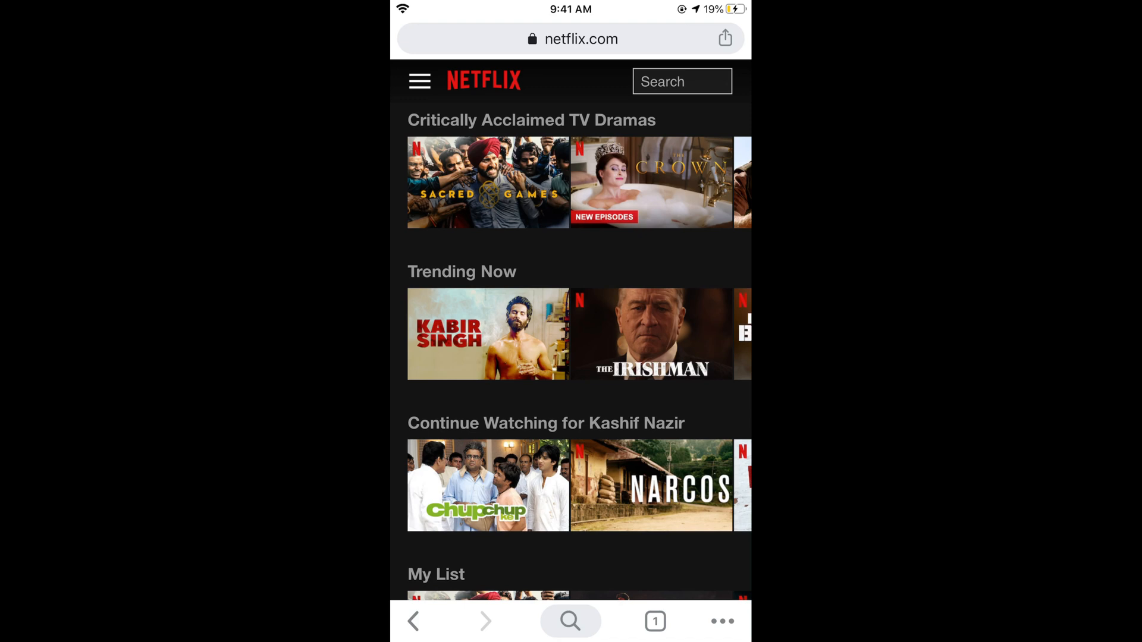
click(420, 81)
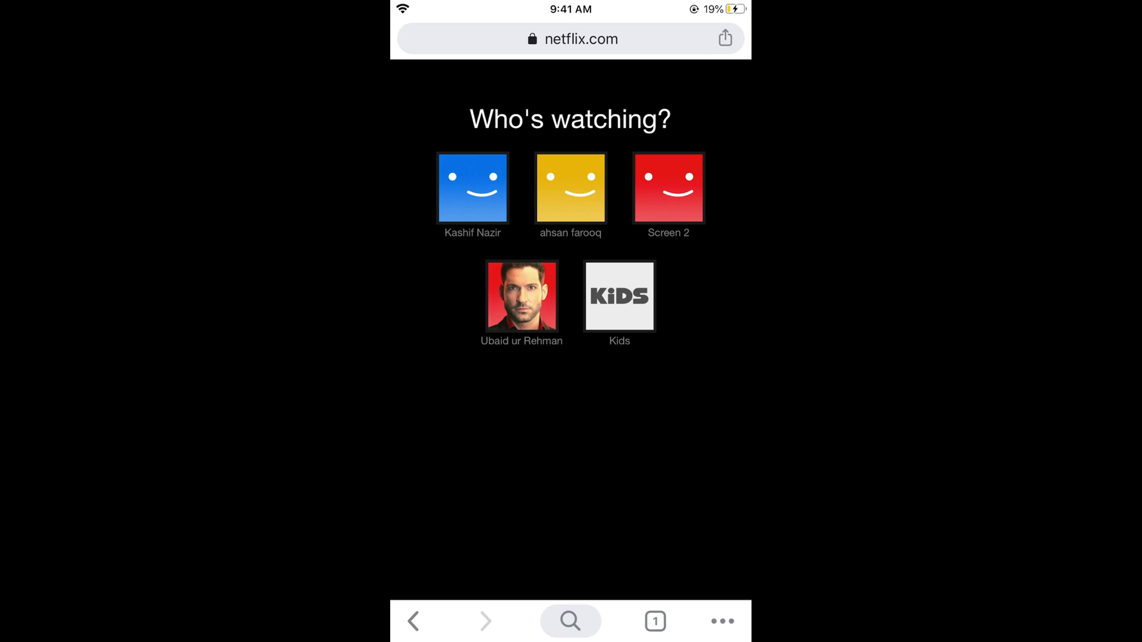
Step: Choose the photo-avatar profile and reach its Account page's profile settings list
click(521, 296)
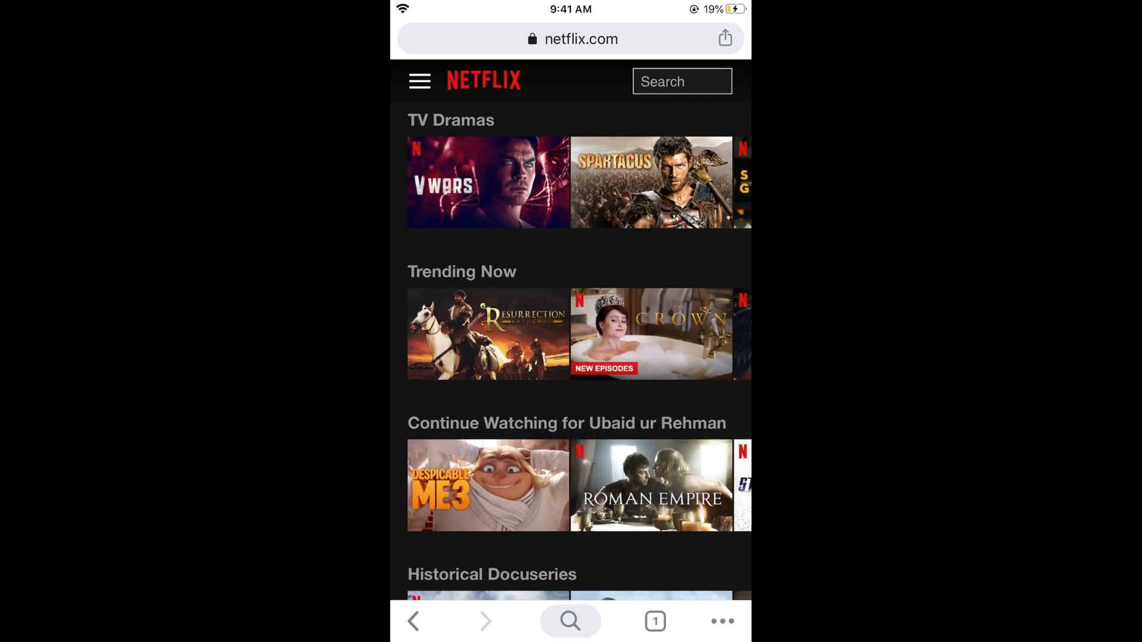
click(419, 81)
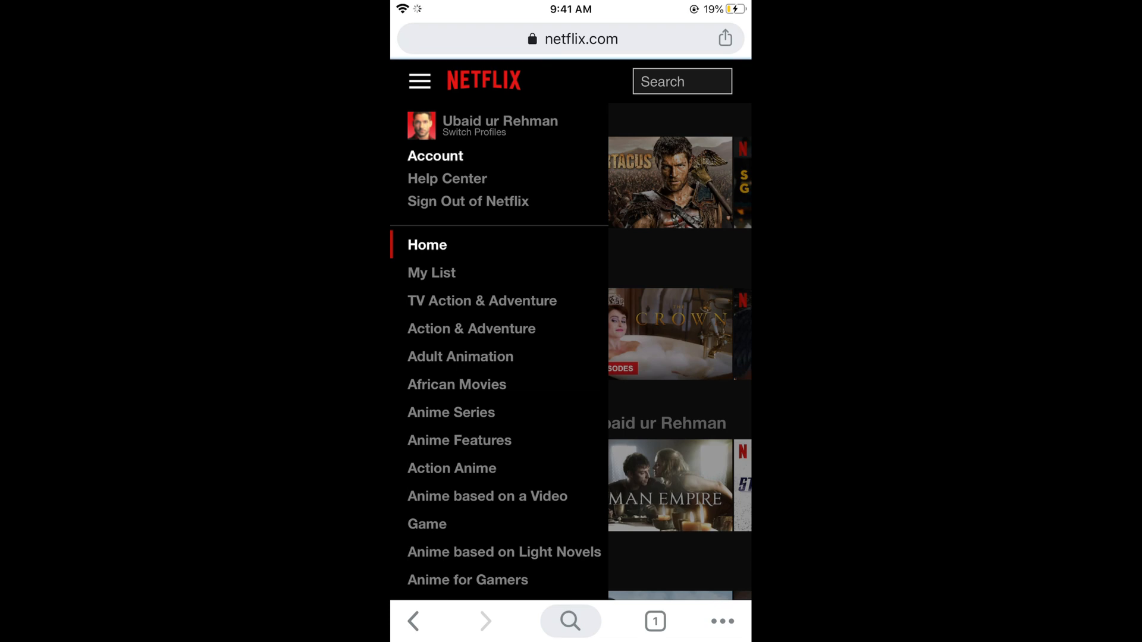
click(435, 155)
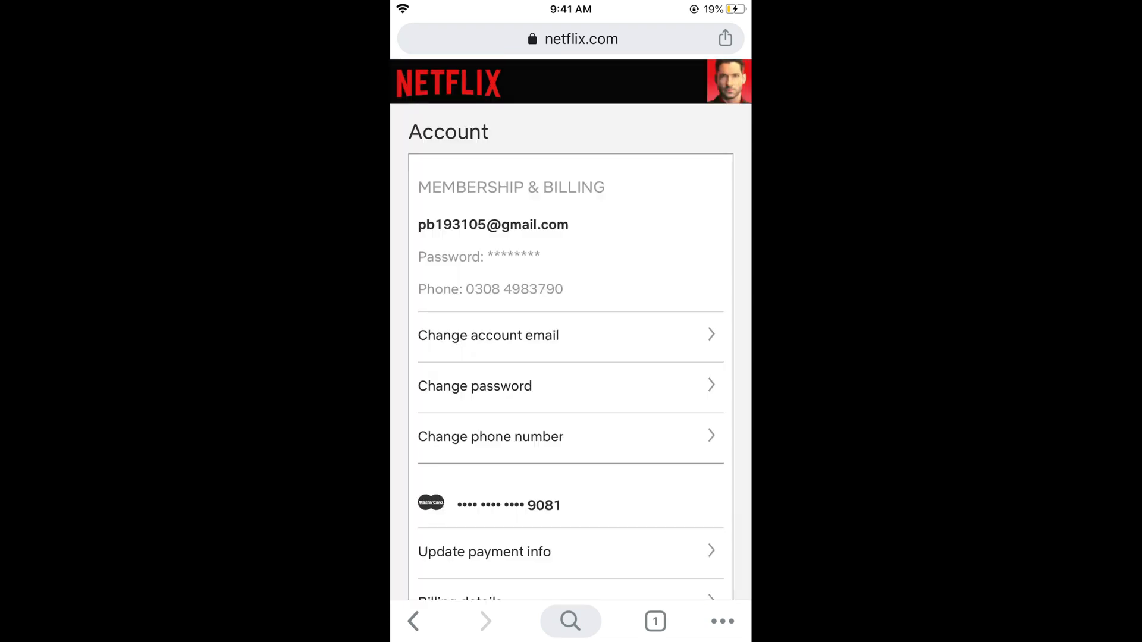
scroll(down, 3)
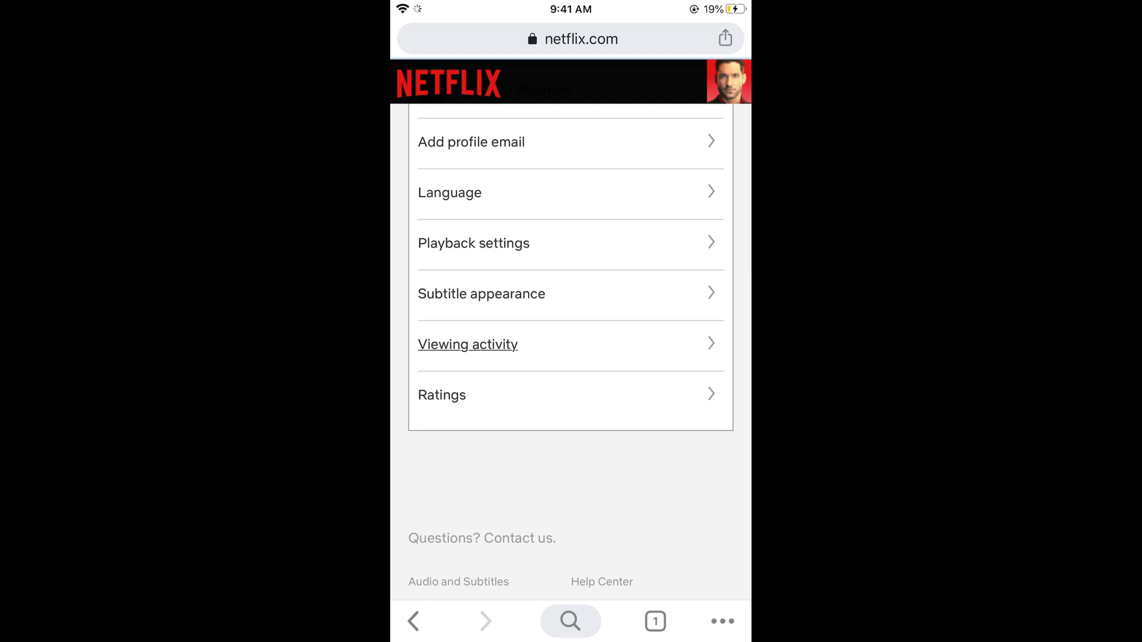
Step: In Viewing activity, hide Despicable Me 3 and the Great Conqueror episode
click(467, 344)
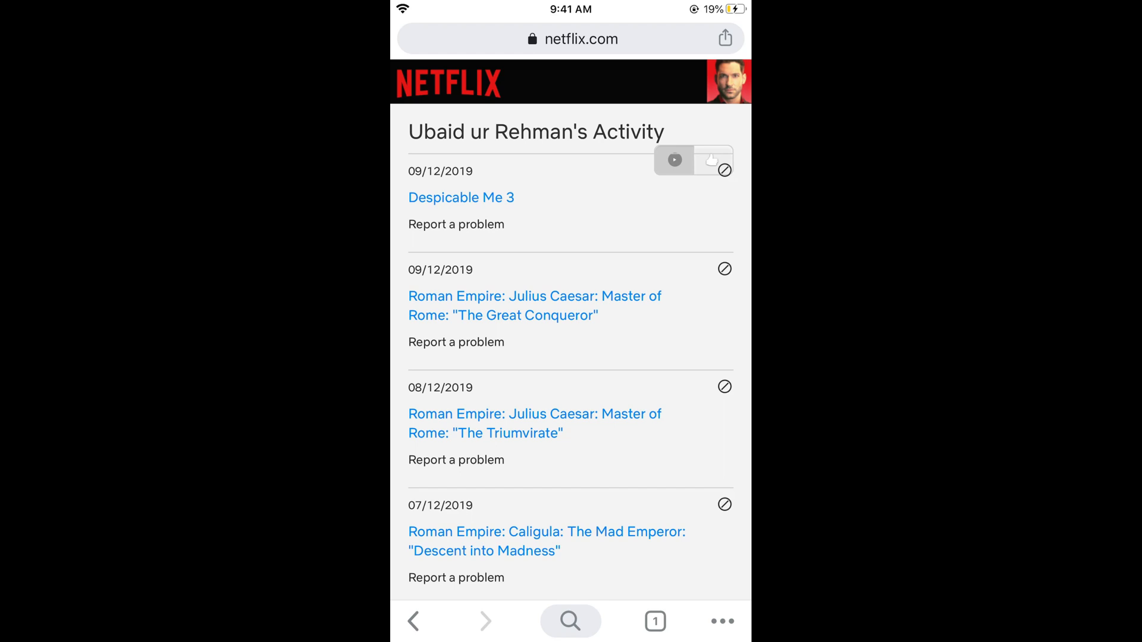
click(725, 169)
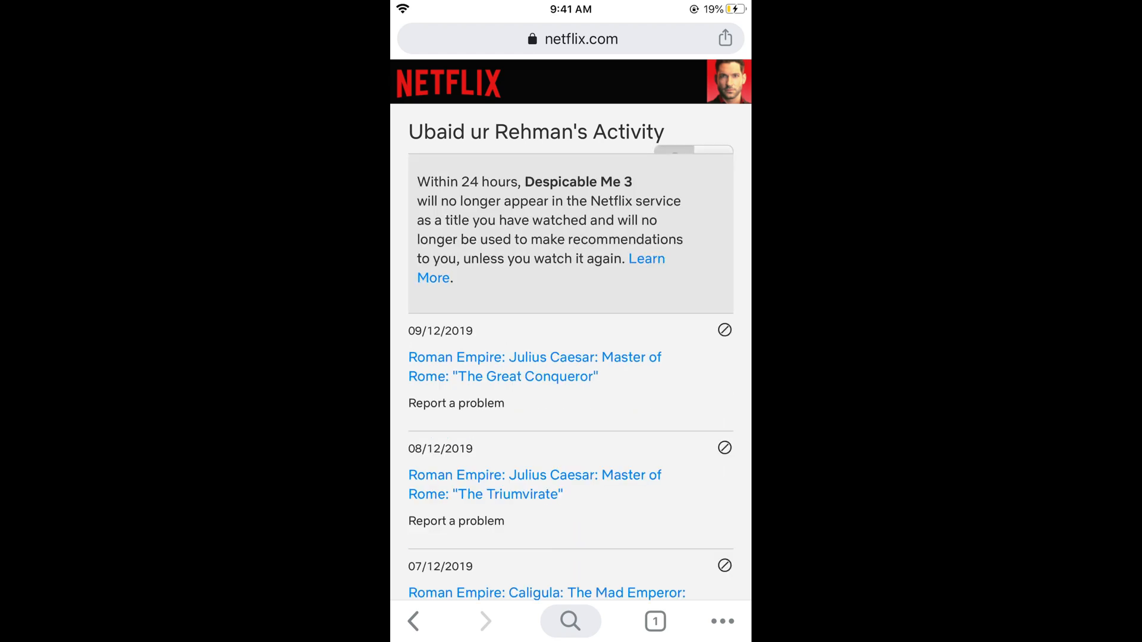
click(725, 330)
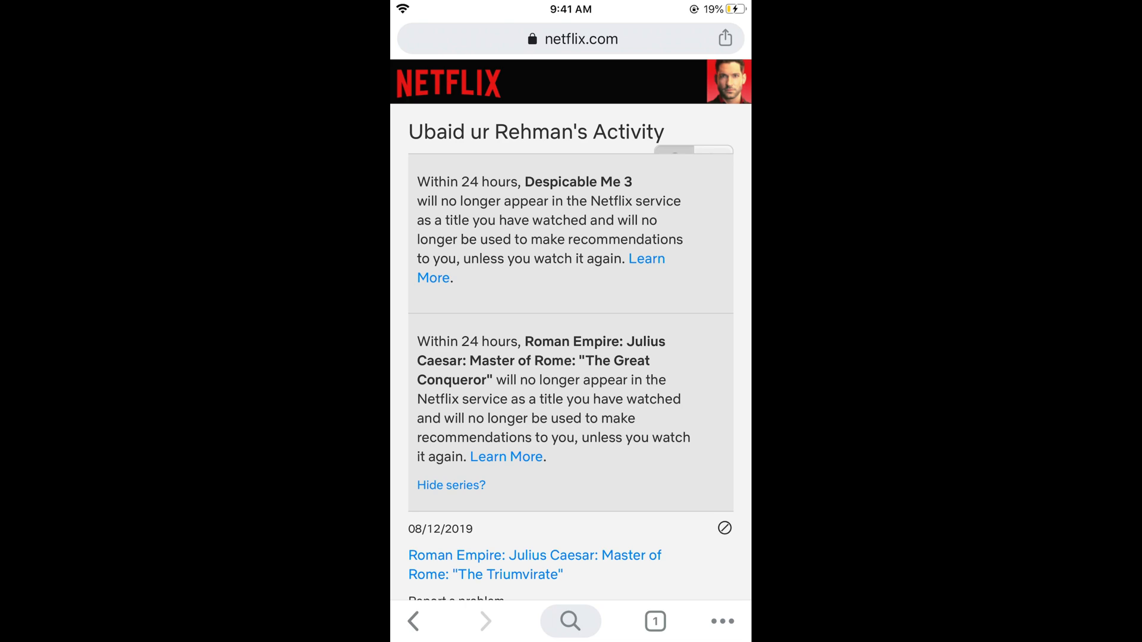
Step: Hide all viewing activity so the page reads 'You haven't watched anything yet.'
scroll(down, 3)
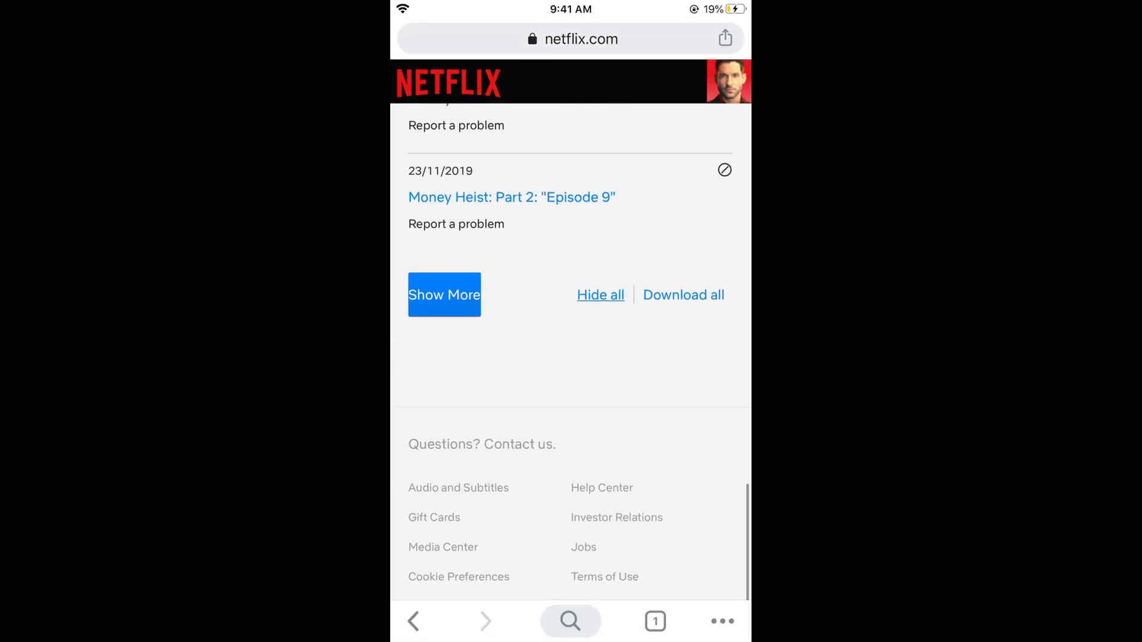
click(600, 294)
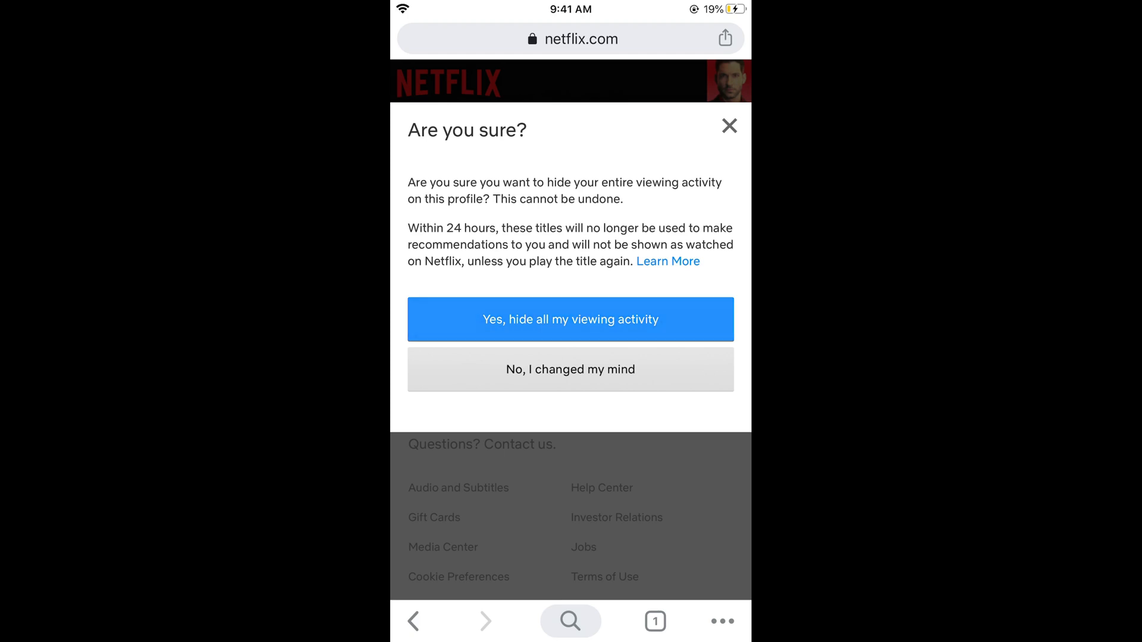
click(570, 319)
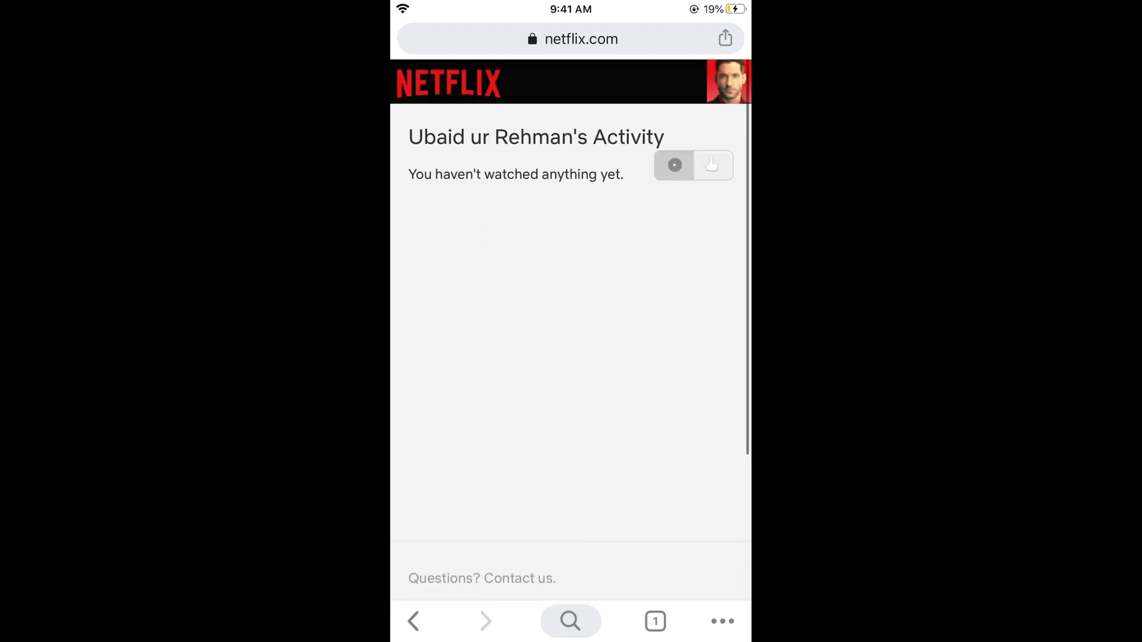
scroll(up, 3)
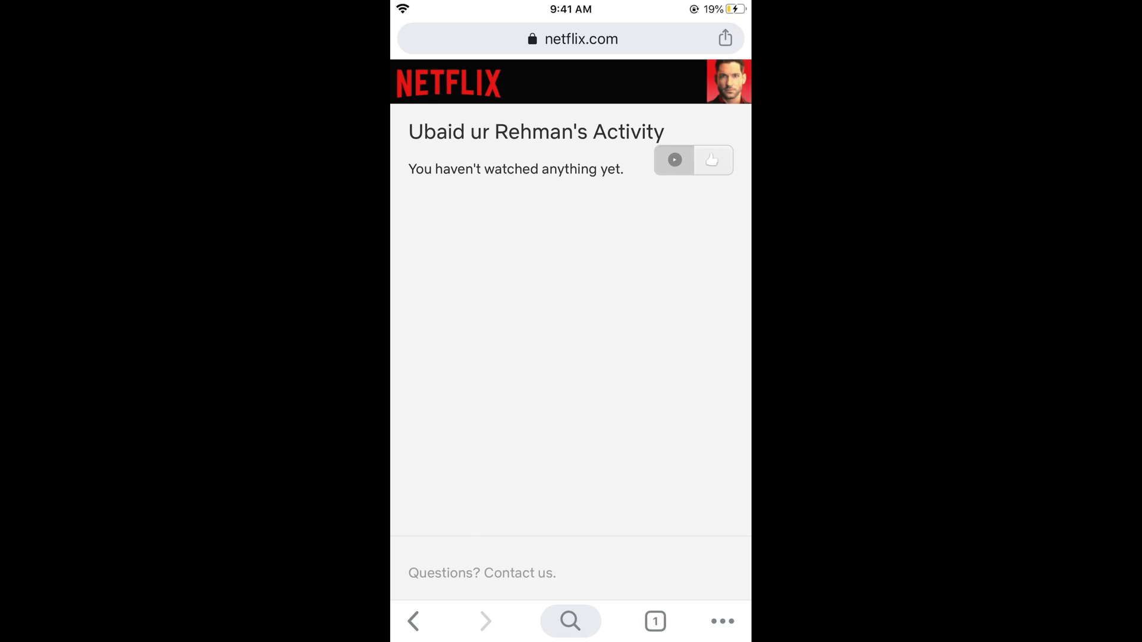